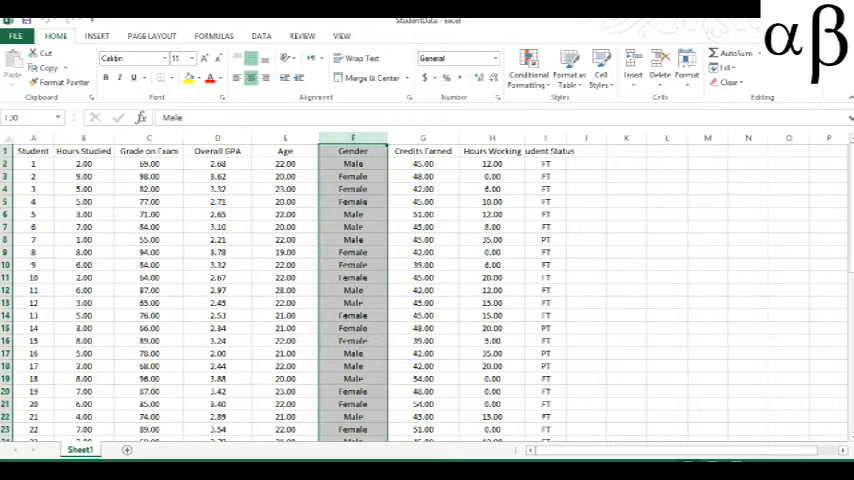
Select columns A–C from the header through row 50 (Student, Hours Studied, Grade on Exam)
left_click(788, 188)
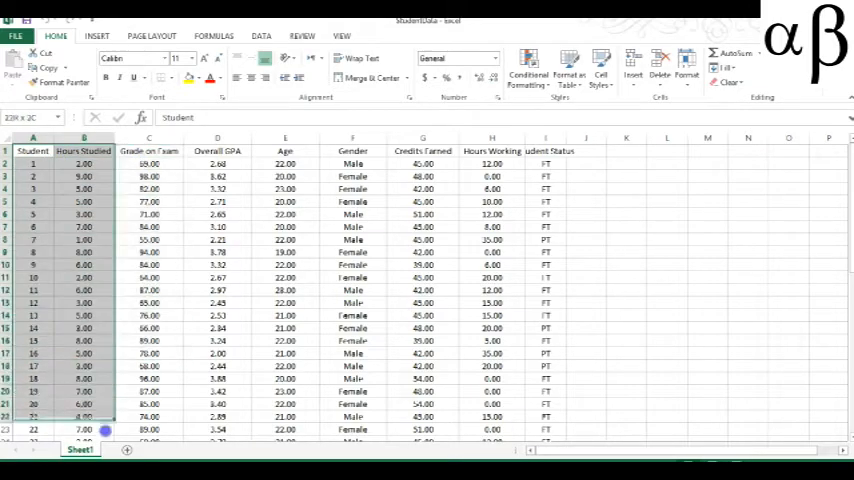
scroll("down", 3)
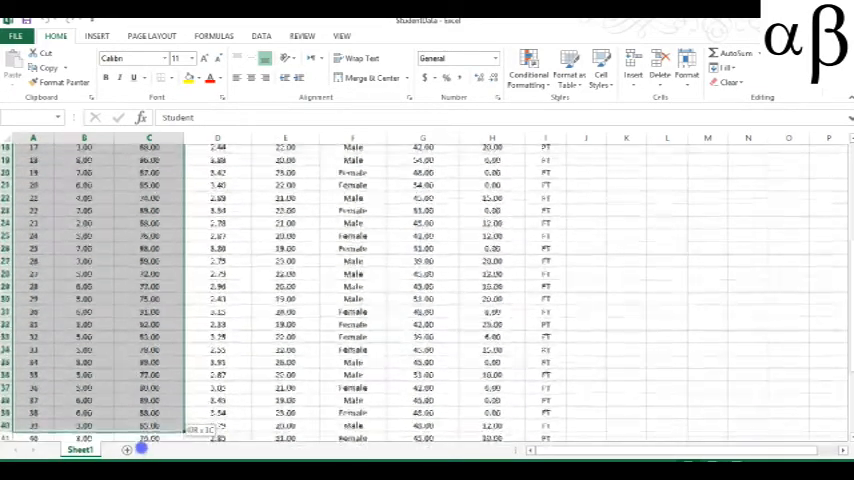
scroll("down", 3)
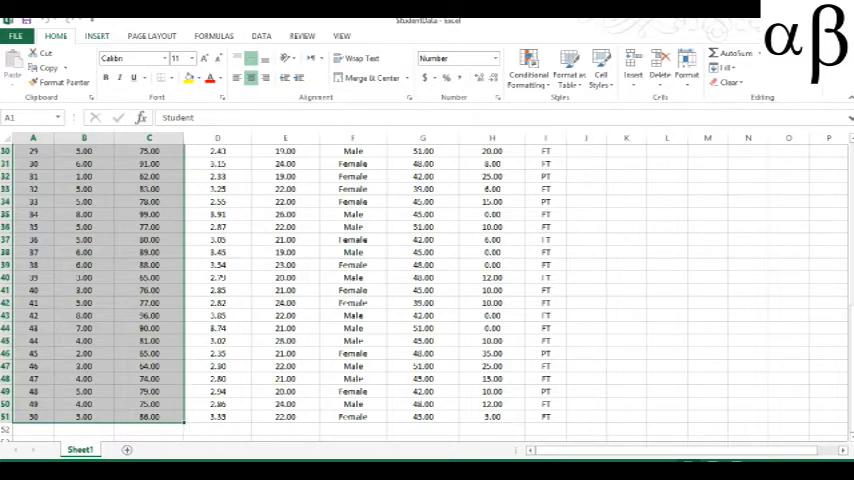
Bring up More Scatter Charts from the Insert ribbon's Scatter dropdown
left_click(96, 36)
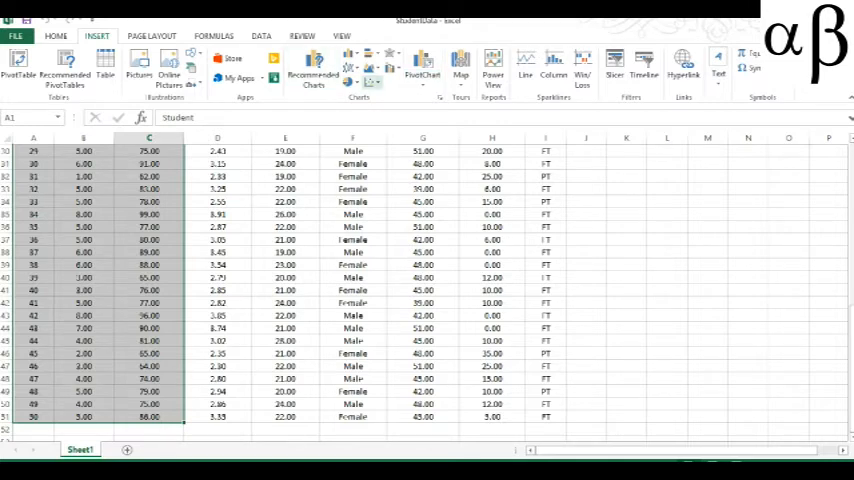
mouse_move(390, 72)
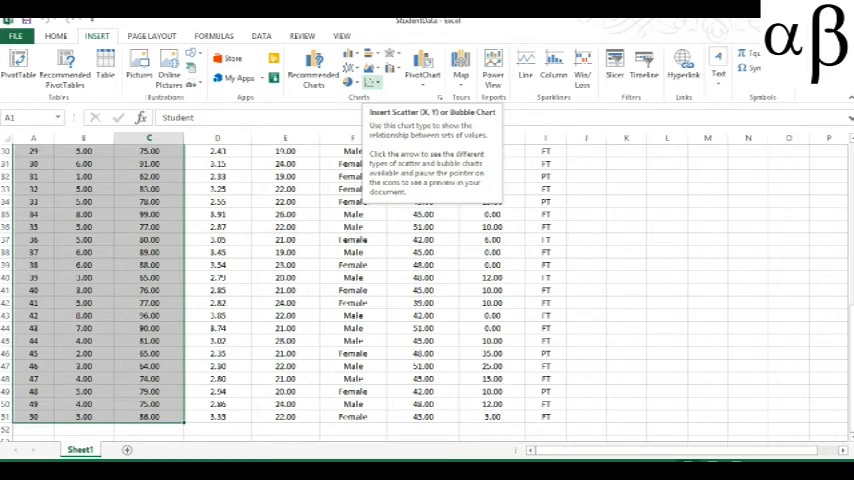
left_click(372, 82)
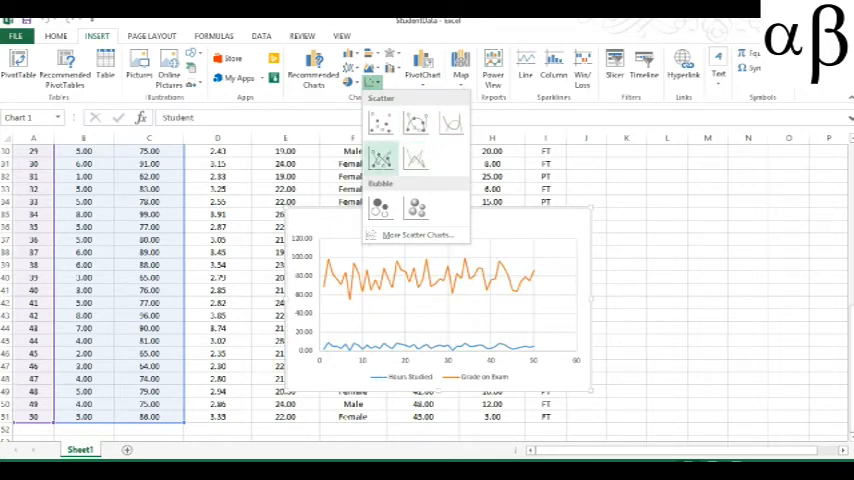
left_click(380, 208)
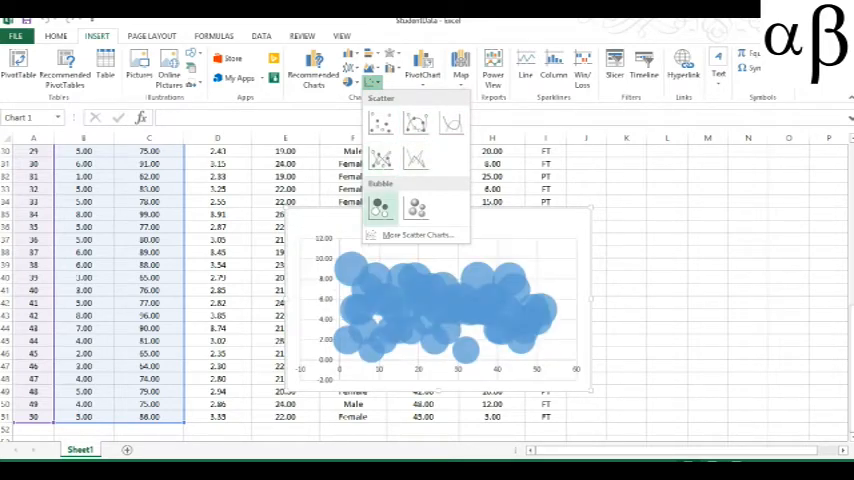
mouse_move(416, 208)
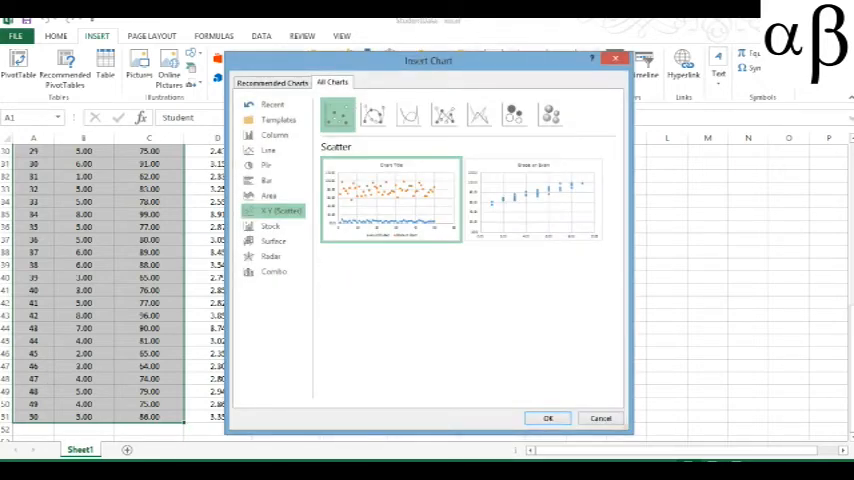
Insert the Grade on Exam X Y (Scatter) layout onto the worksheet
left_click(372, 114)
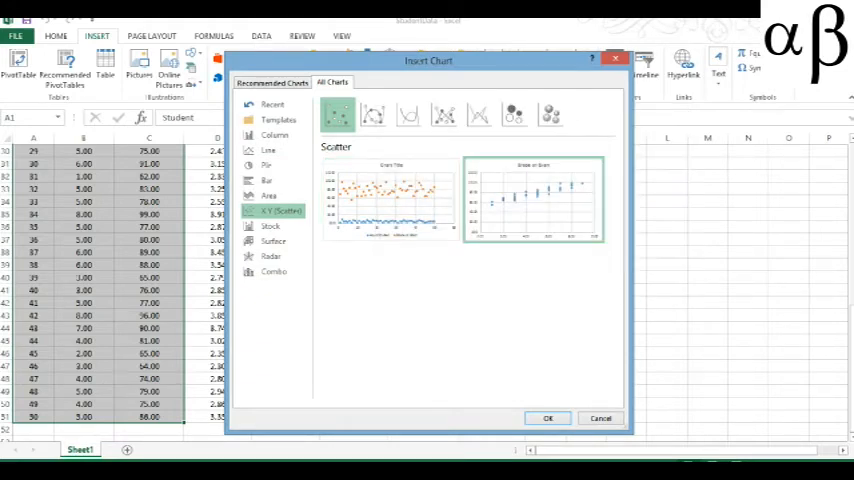
left_click(548, 418)
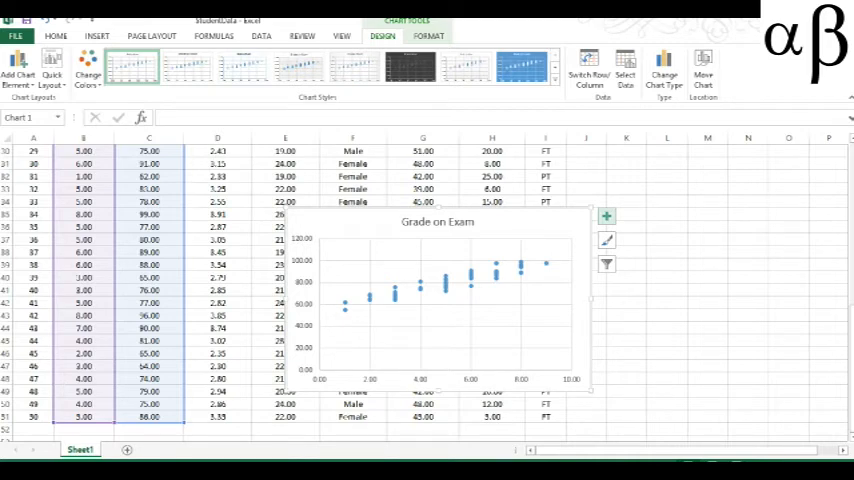
mouse_move(606, 216)
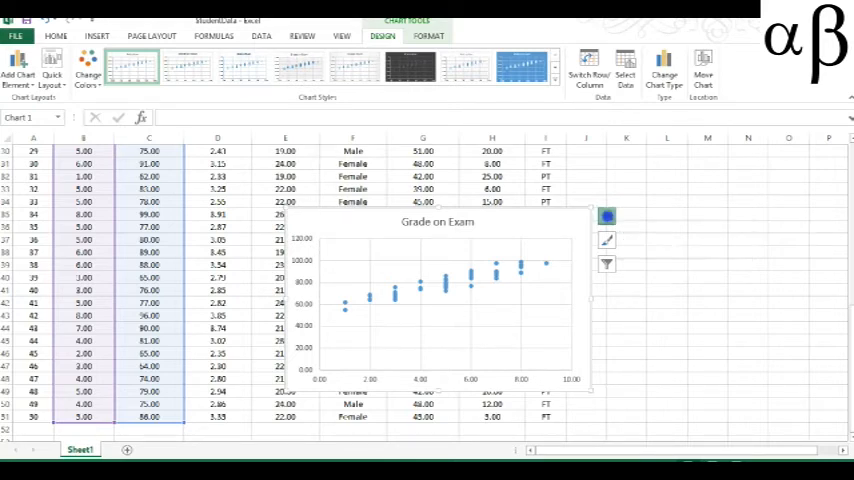
Show the Chart Elements list for the Grade on Exam scatter chart
left_click(608, 216)
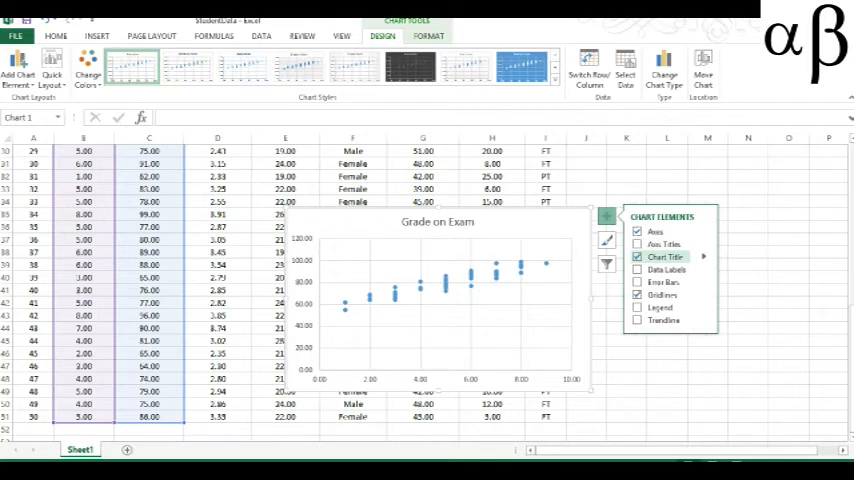
Try error bars and gridlines, then add a trendline through the scatter points
left_click(638, 280)
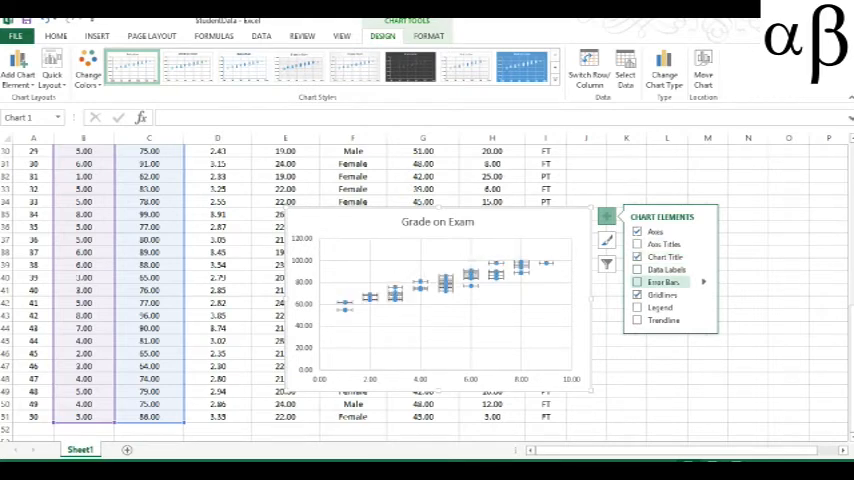
left_click(638, 282)
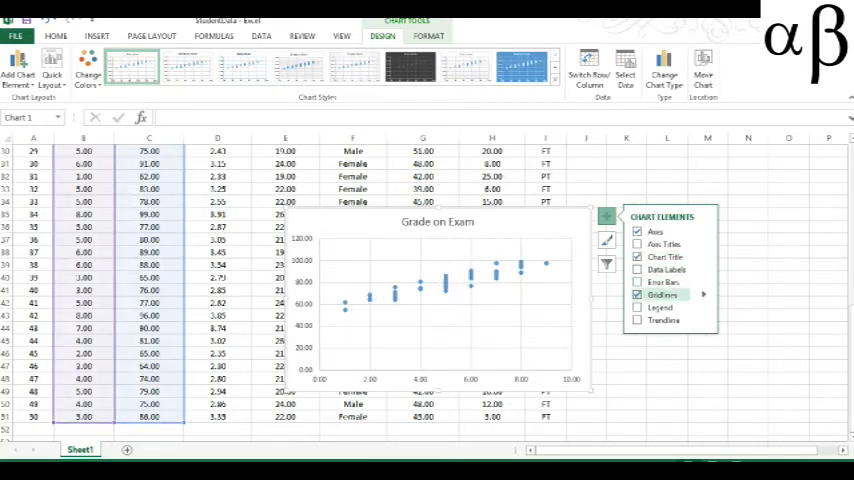
left_click(638, 294)
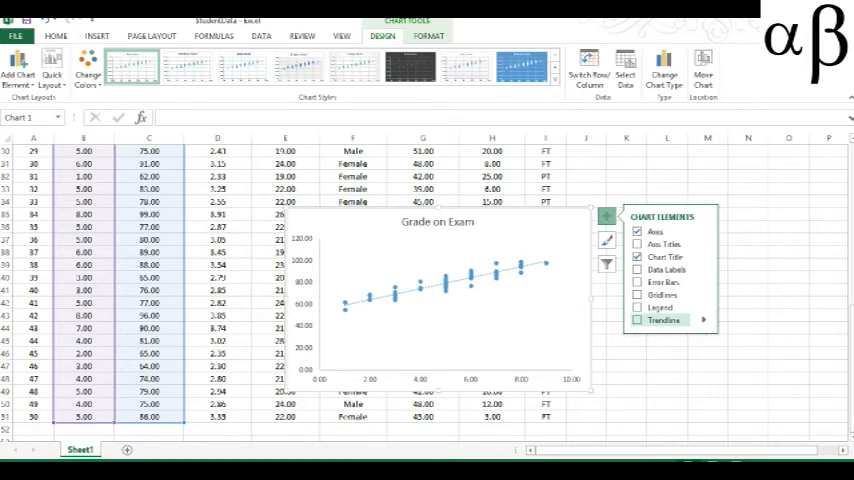
left_click(636, 320)
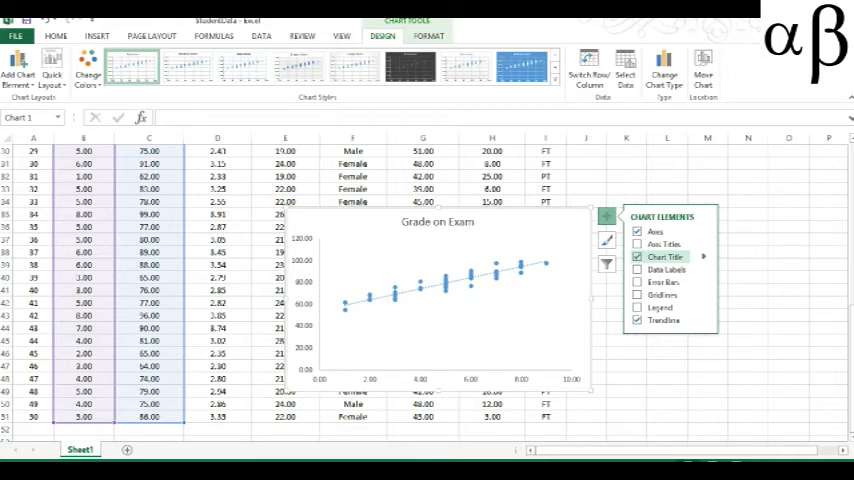
Add axis titles and rename the horizontal one to Hours Studied
left_click(636, 244)
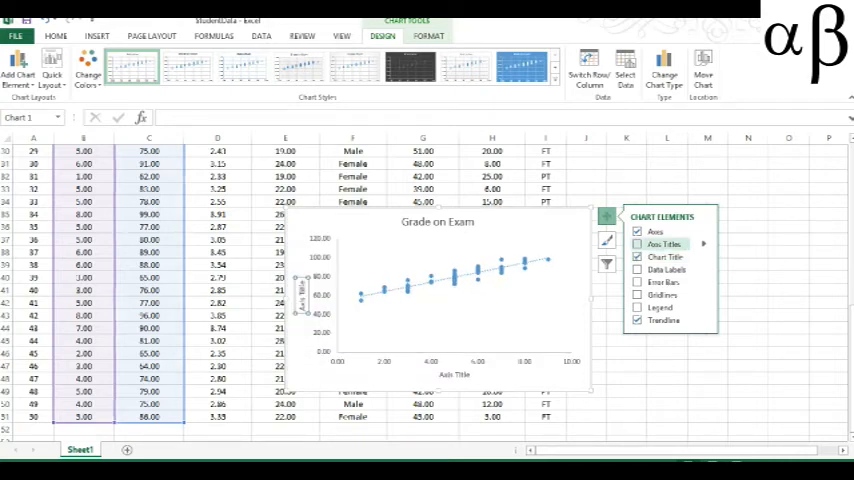
left_click(638, 244)
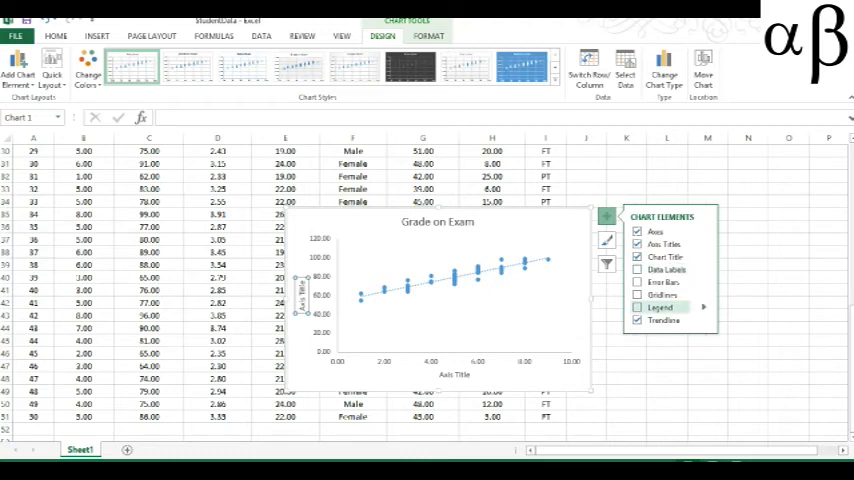
left_click(638, 308)
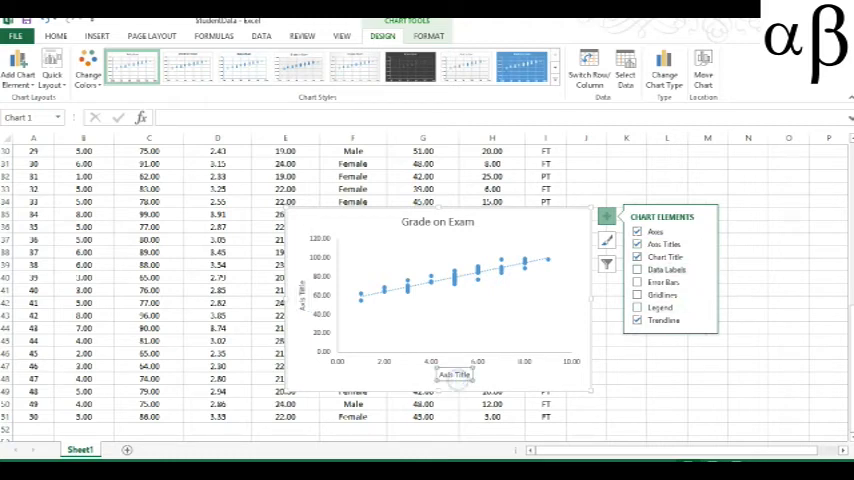
left_click(454, 374)
type("Hours Studied")
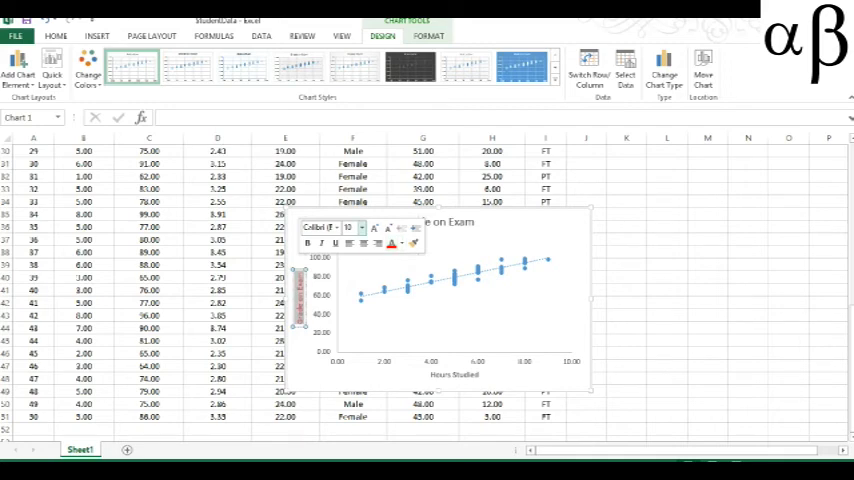
Title the vertical axis Grade on Exam and apply a dark chart style
left_click(360, 228)
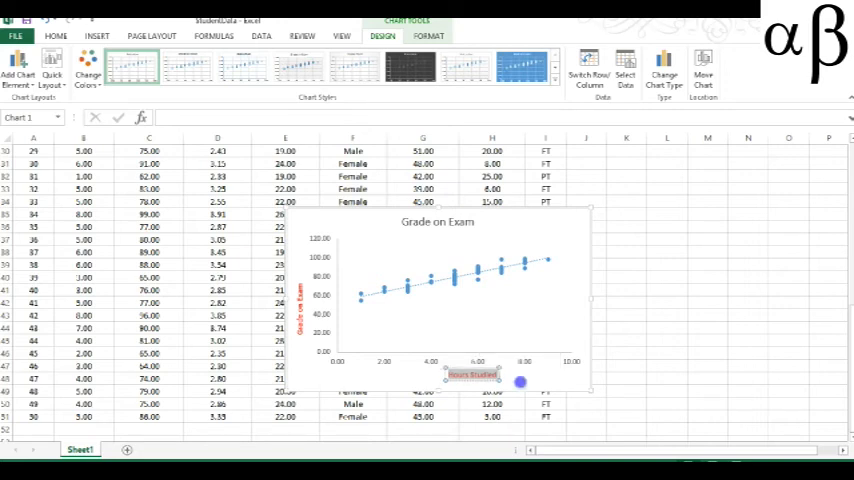
left_click(408, 66)
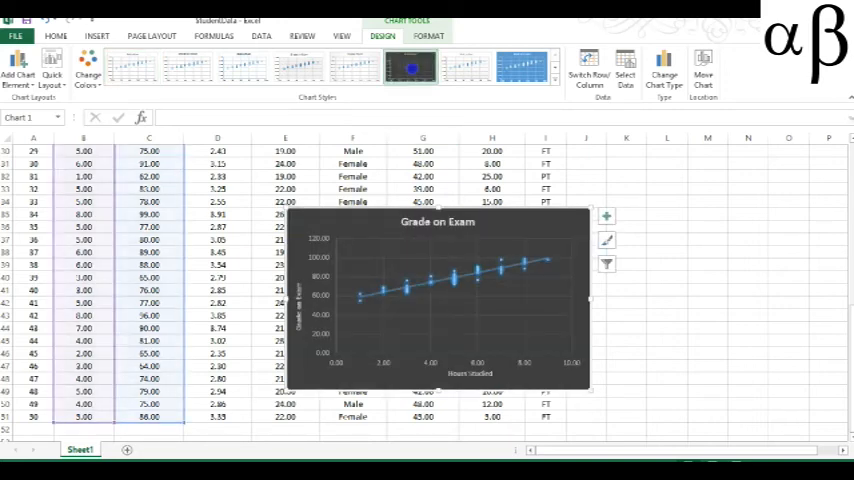
Enlarge the Hours Studied axis title text via the mini toolbar
left_click(408, 66)
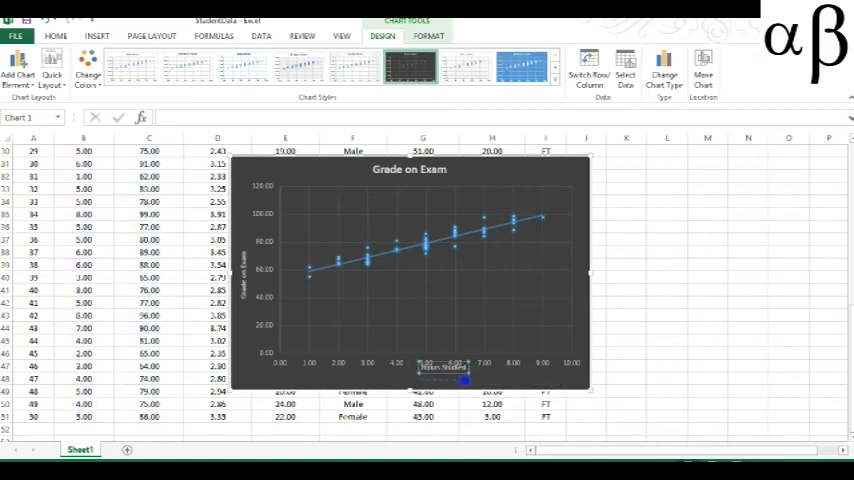
left_click(408, 270)
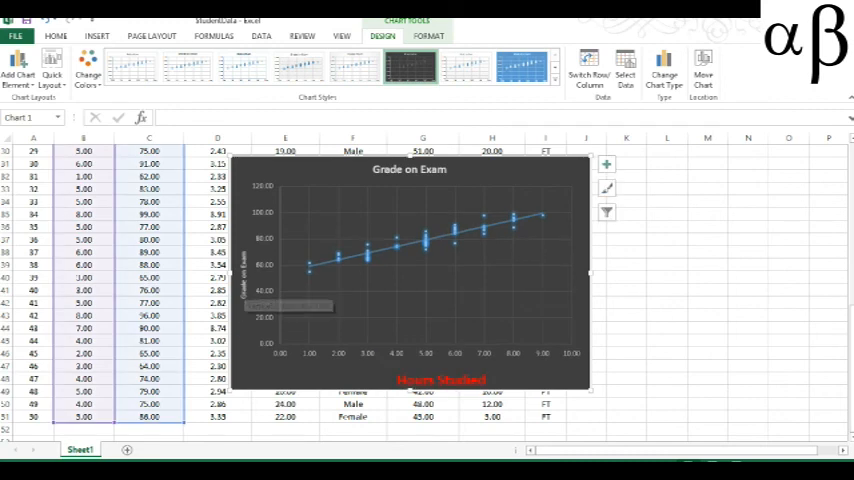
mouse_move(410, 398)
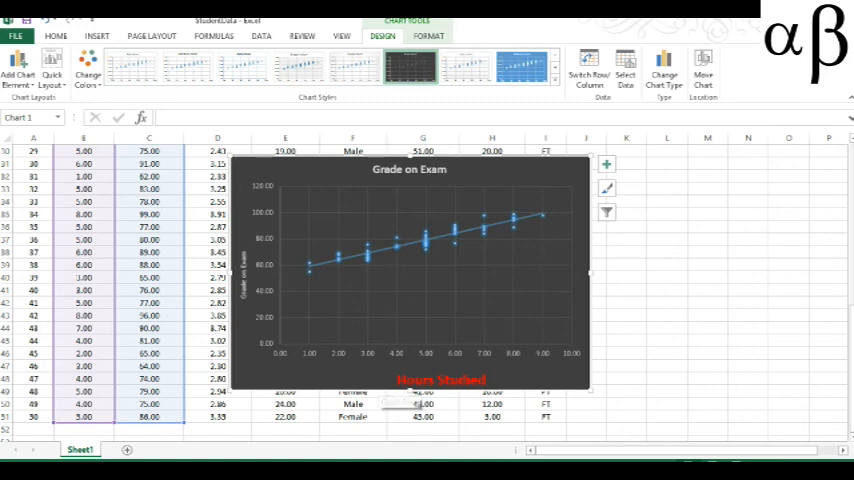
Preview a blue style, then apply a dark style with uppercase axis titles
left_click(520, 66)
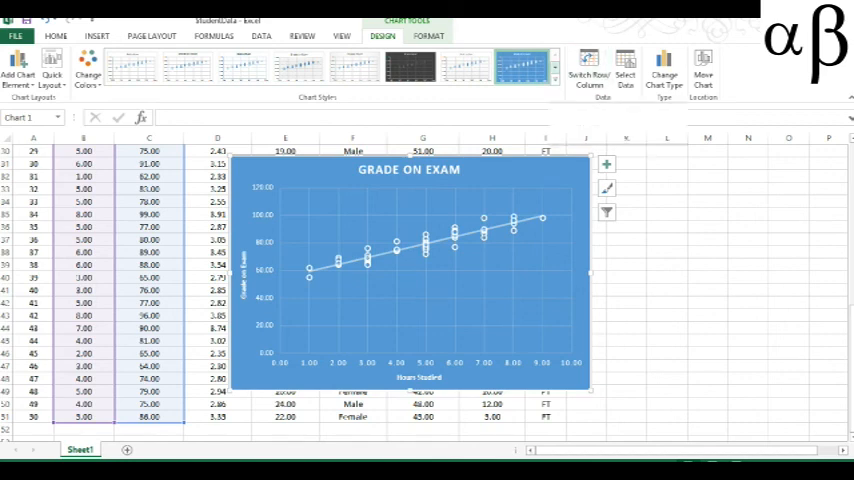
left_click(556, 56)
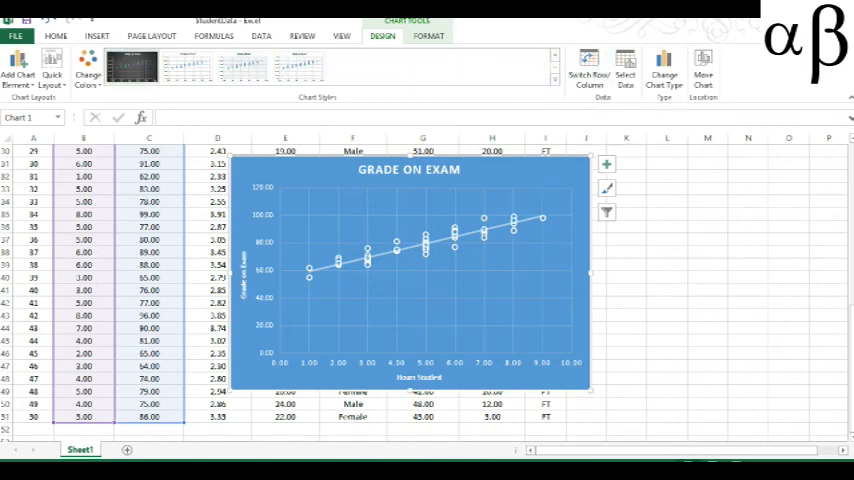
left_click(132, 66)
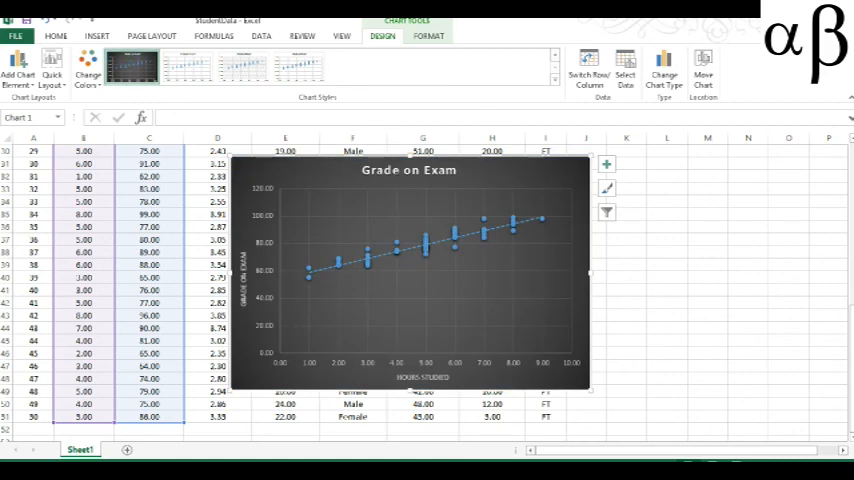